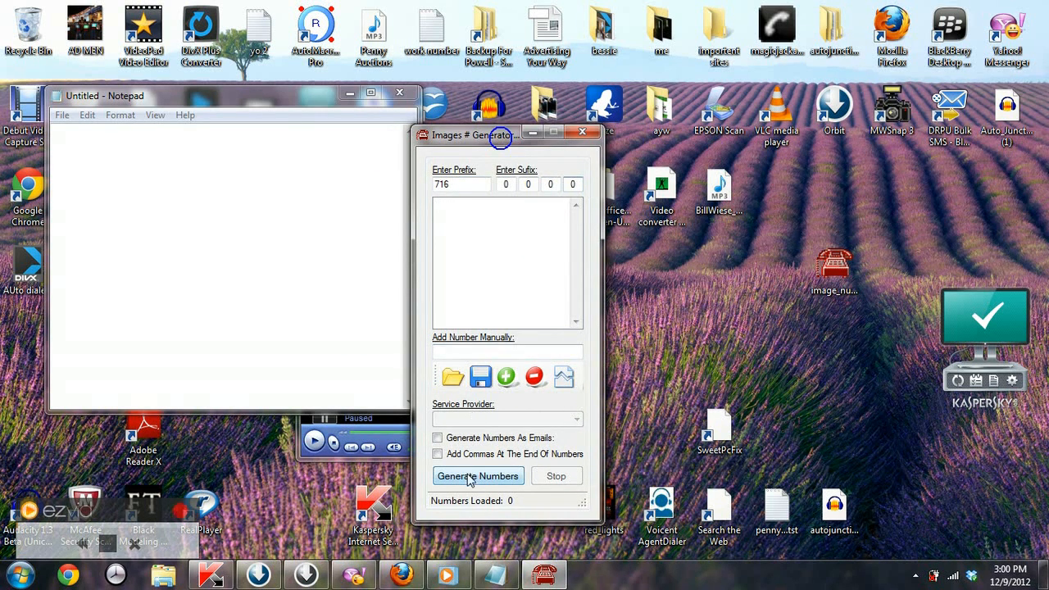
Generate sequential numbers from prefix 716 and stop at about 501 loaded.
left_click(479, 475)
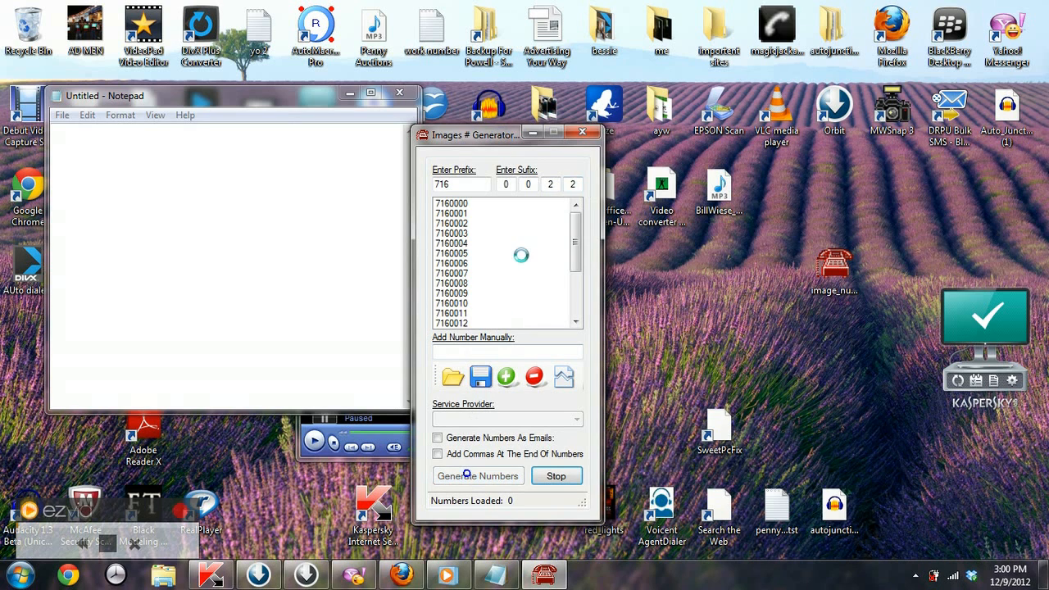
left_click(479, 475)
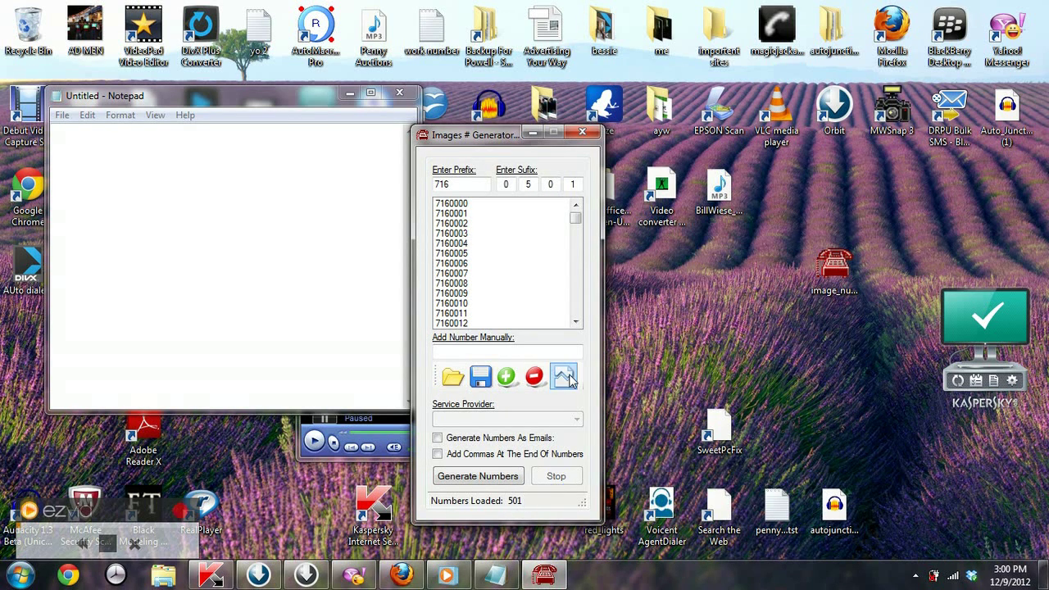
mouse_move(564, 375)
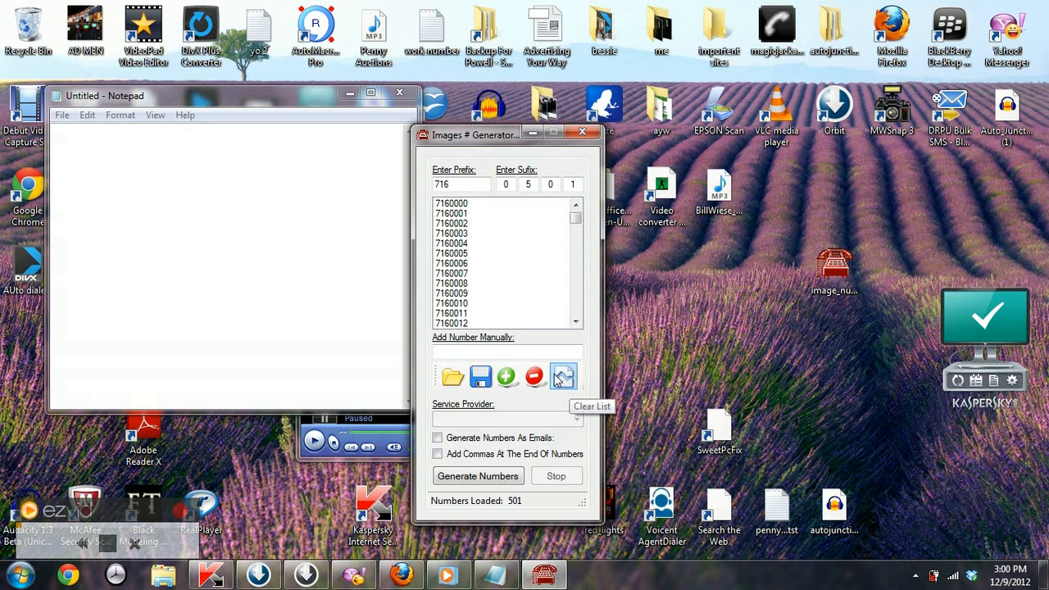
mouse_move(453, 376)
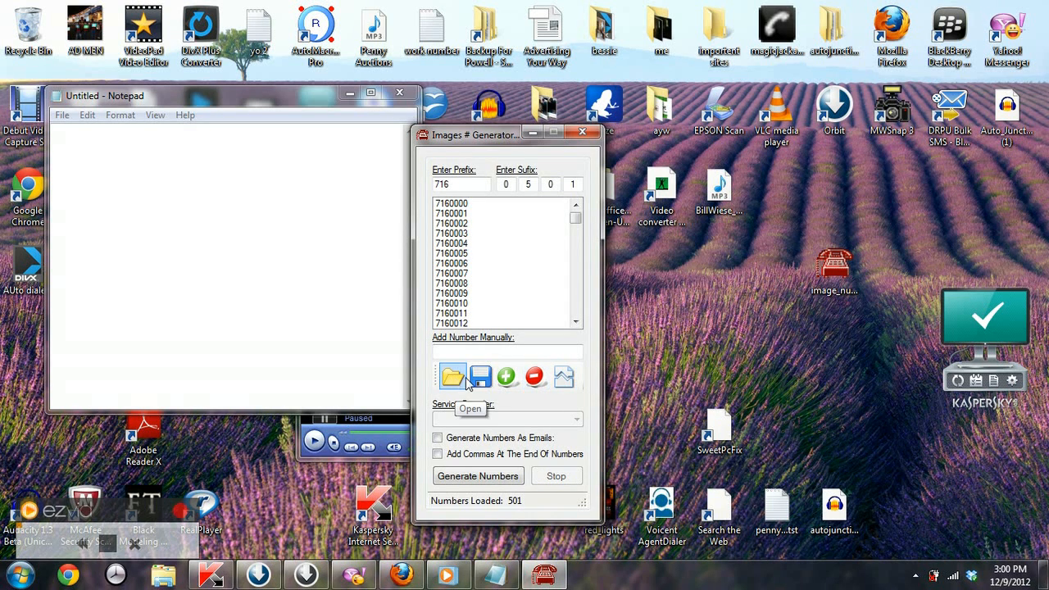
mouse_move(482, 377)
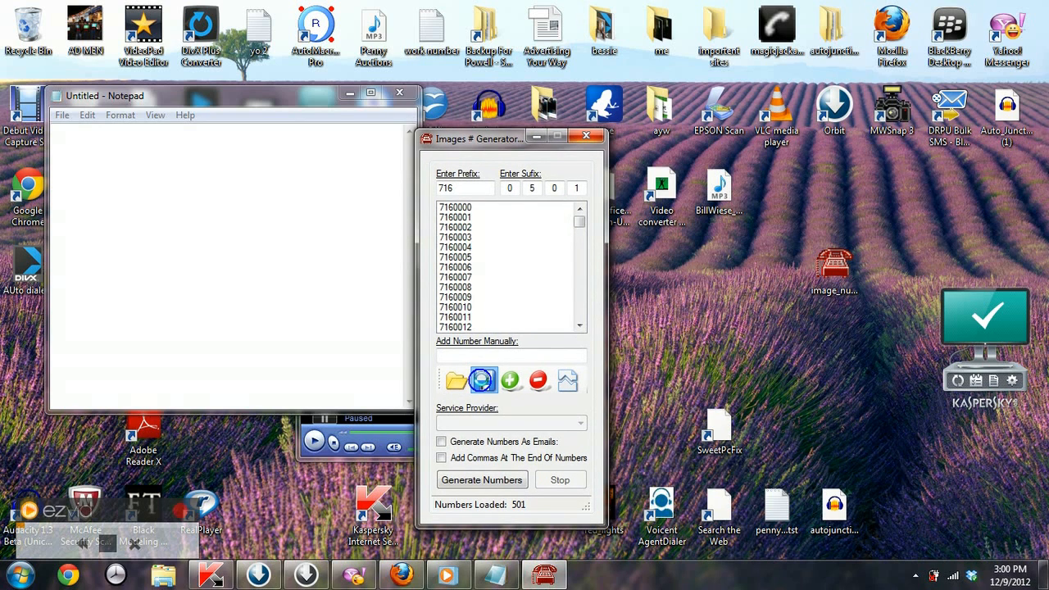
Save the 716 number list to the desktop as text file 'sample'.
left_click(481, 380)
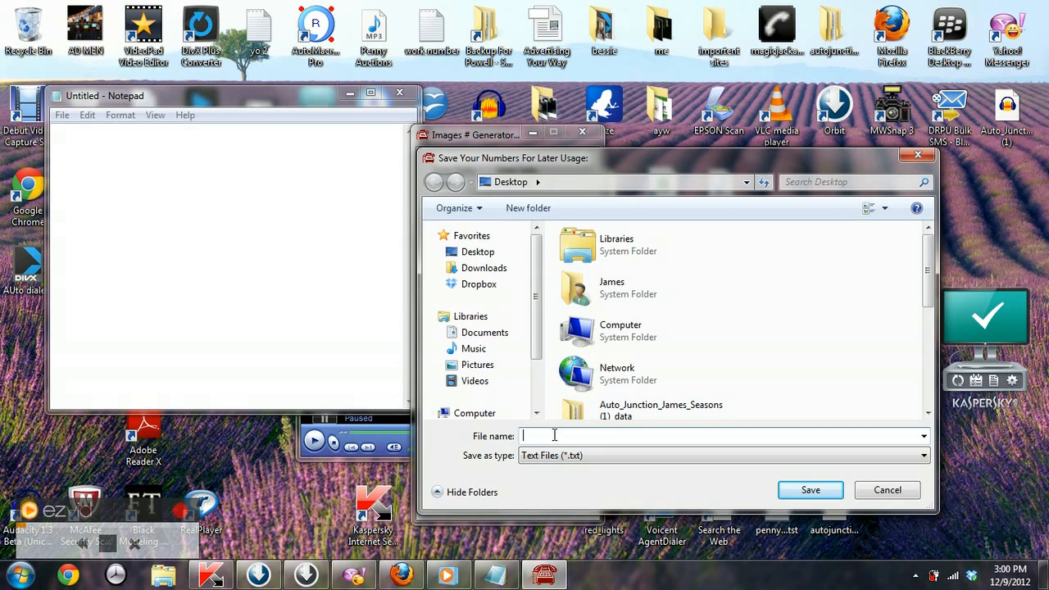
type("samp")
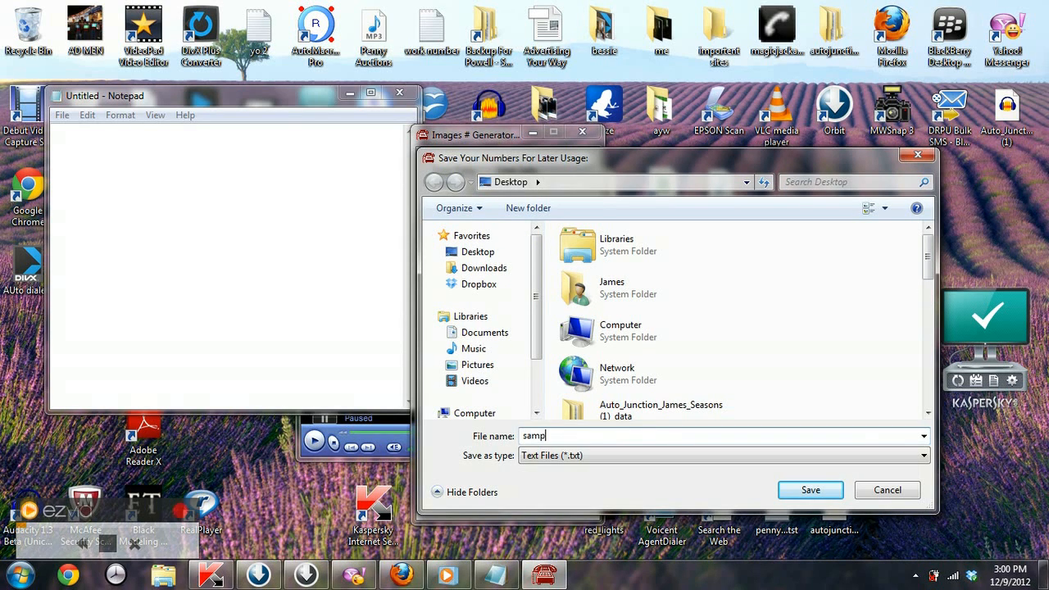
type("le")
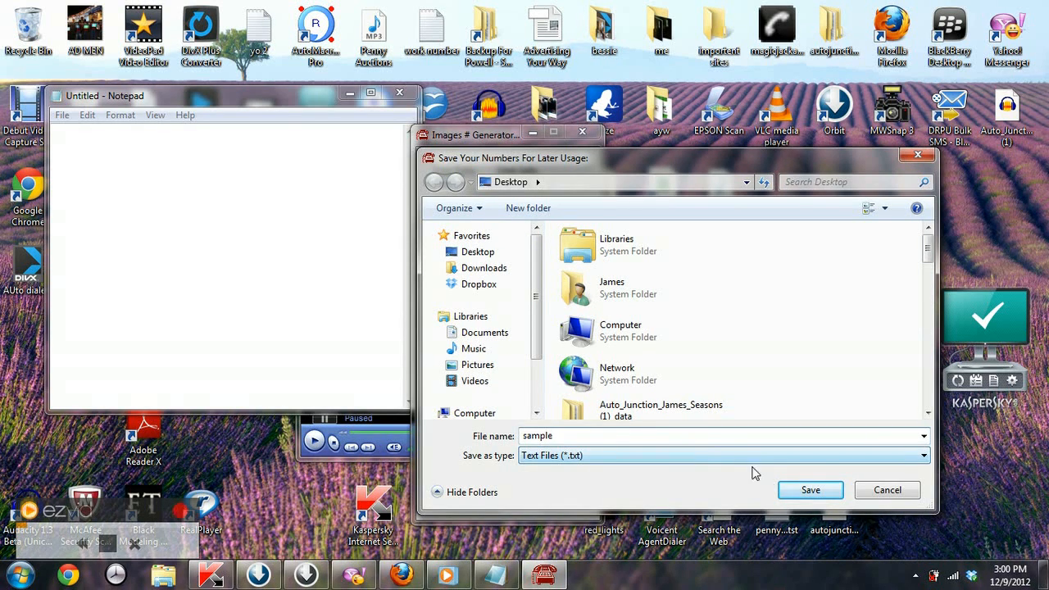
mouse_move(810, 490)
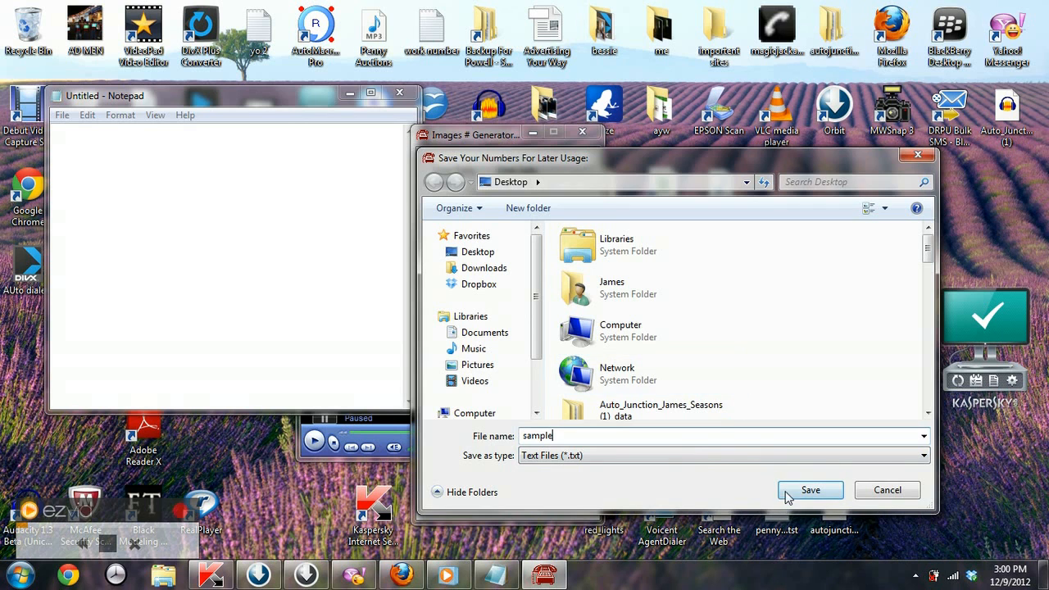
left_click(809, 490)
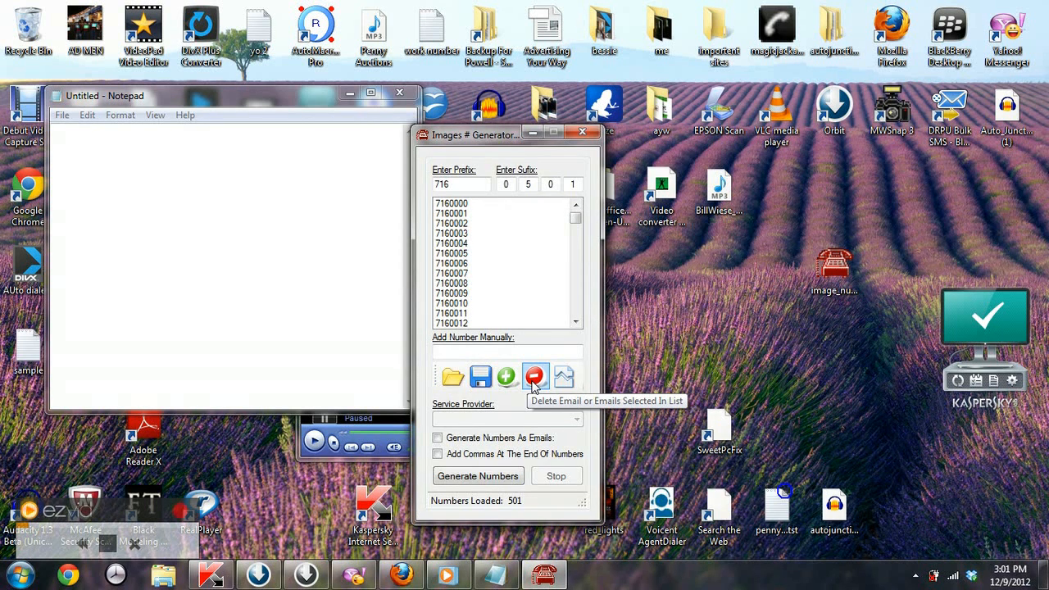
mouse_move(564, 376)
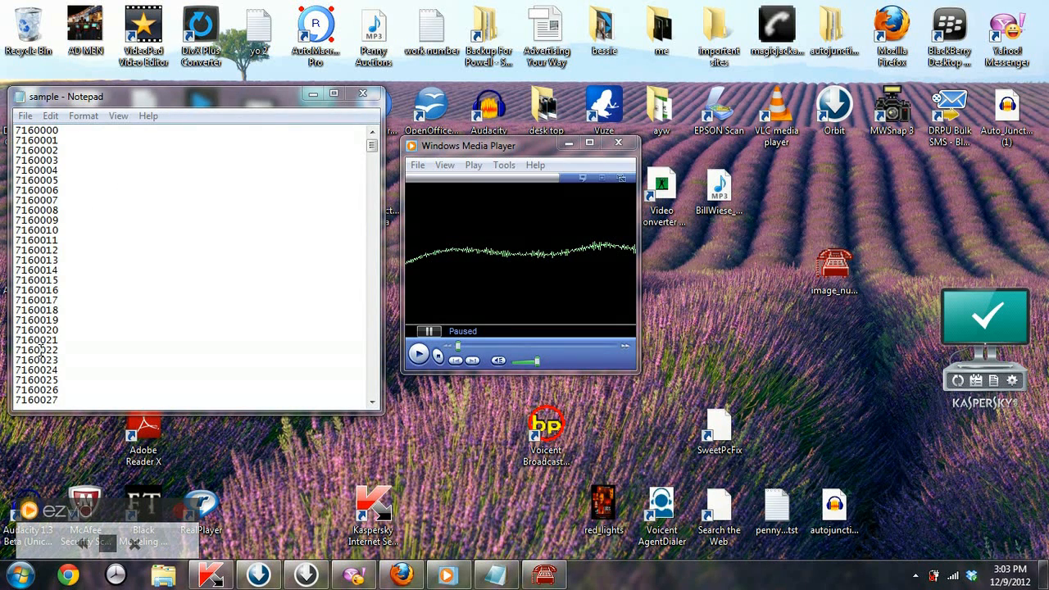
mouse_move(541, 279)
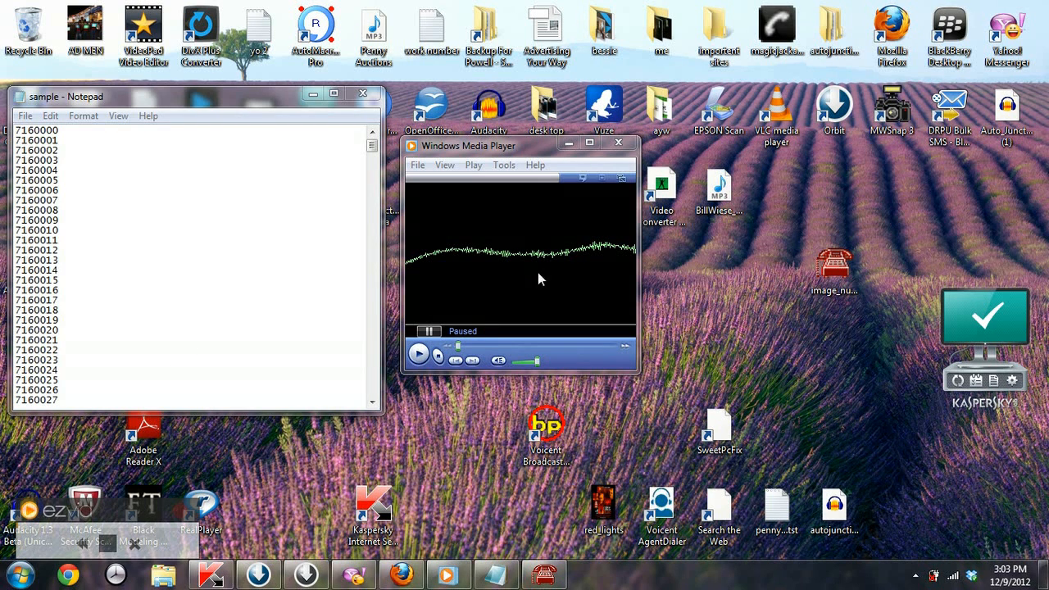
mouse_move(420, 354)
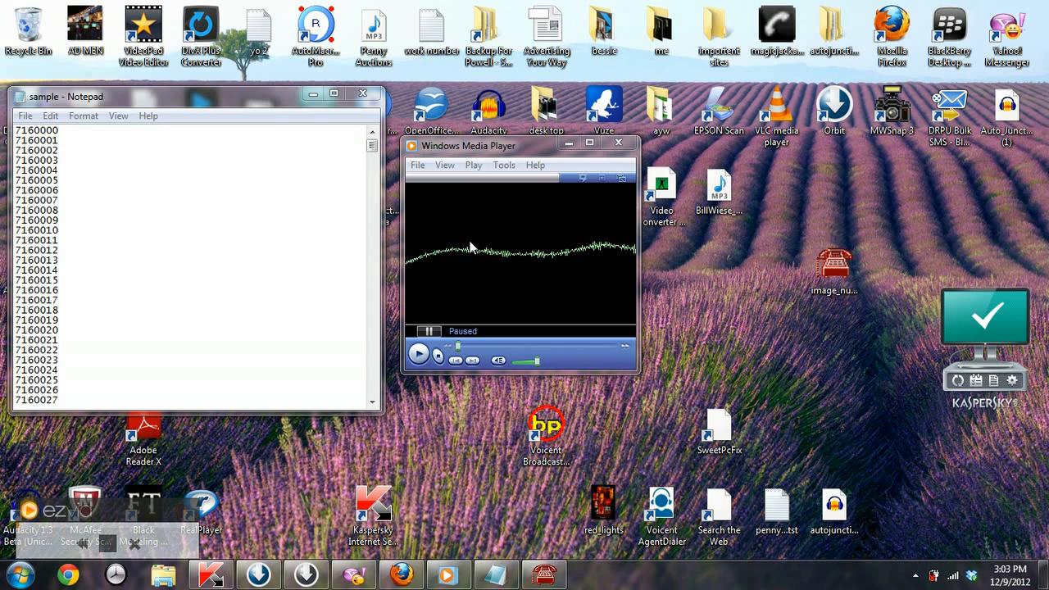
mouse_move(318, 25)
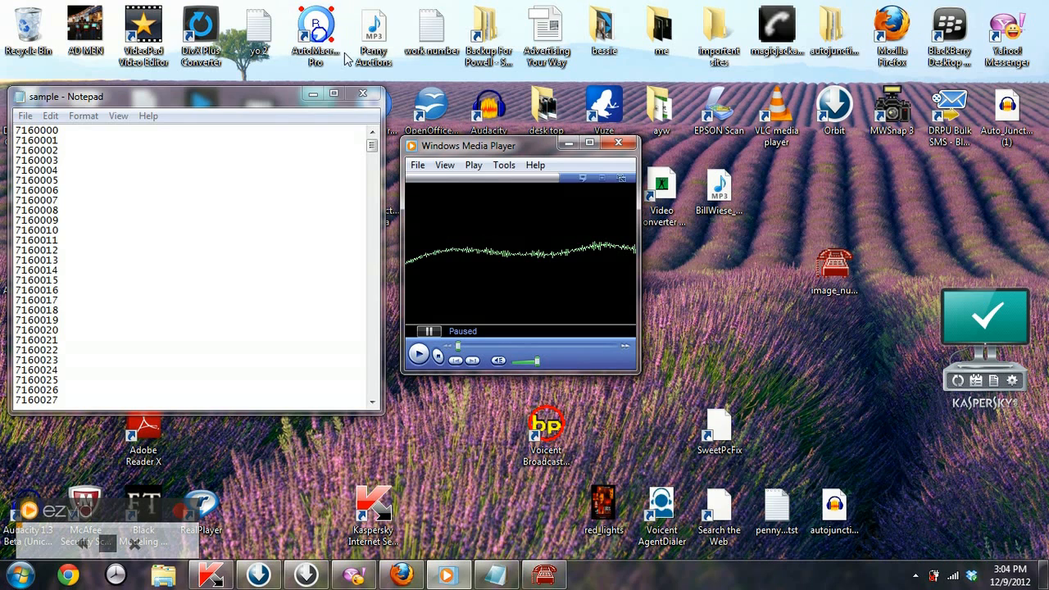
mouse_move(915, 577)
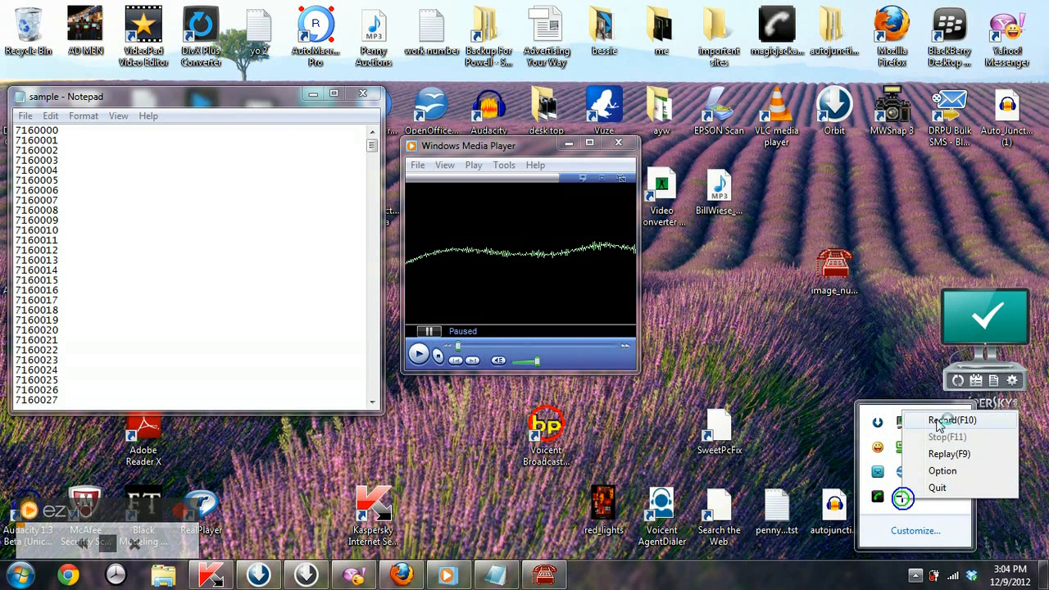
Start macro recording from the AutoRecPro tray menu and reopen the menu.
left_click(935, 420)
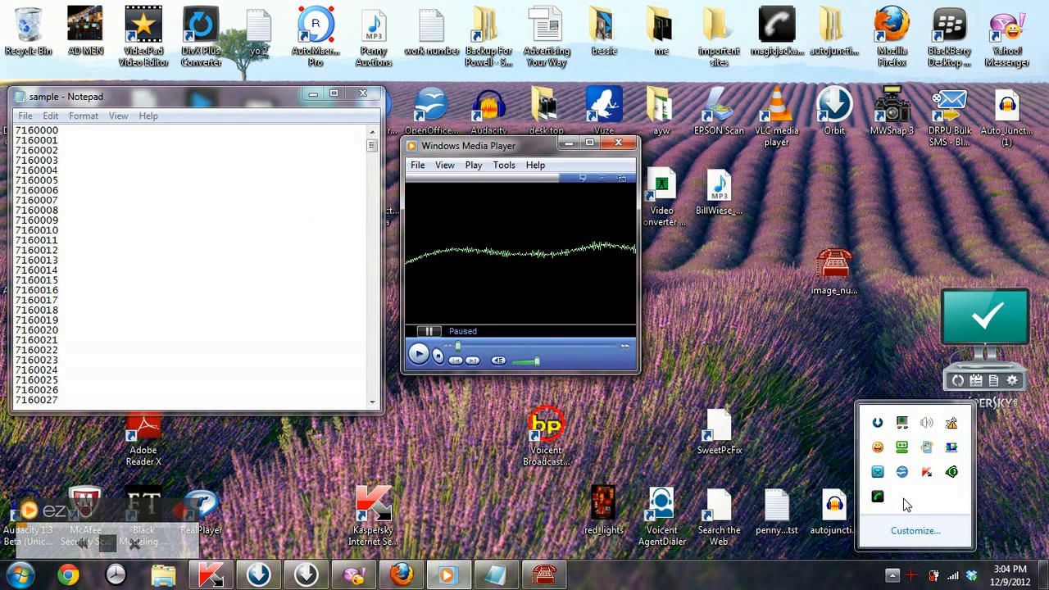
mouse_move(914, 581)
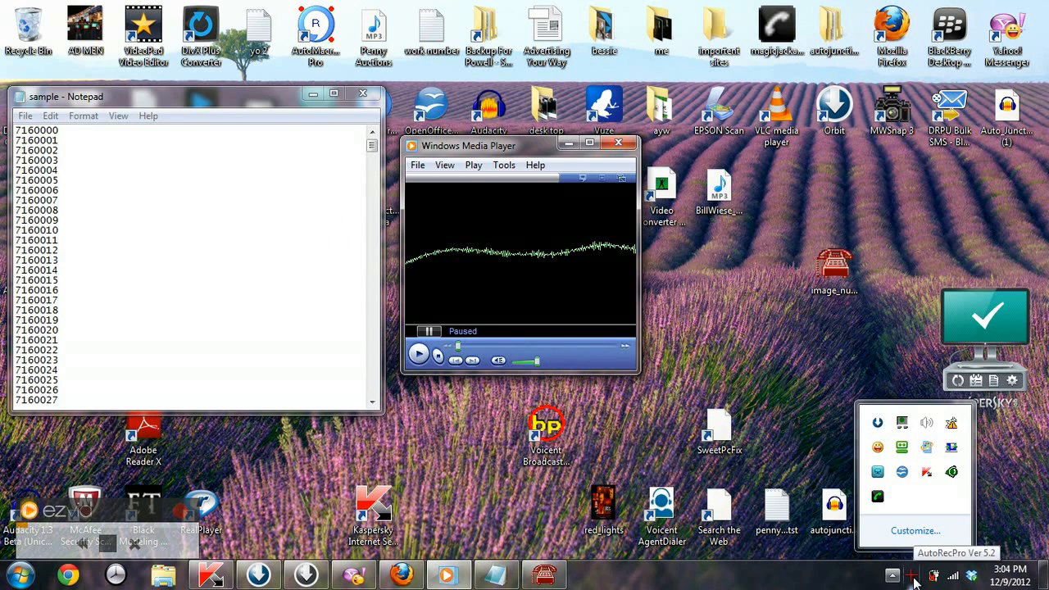
left_click(914, 575)
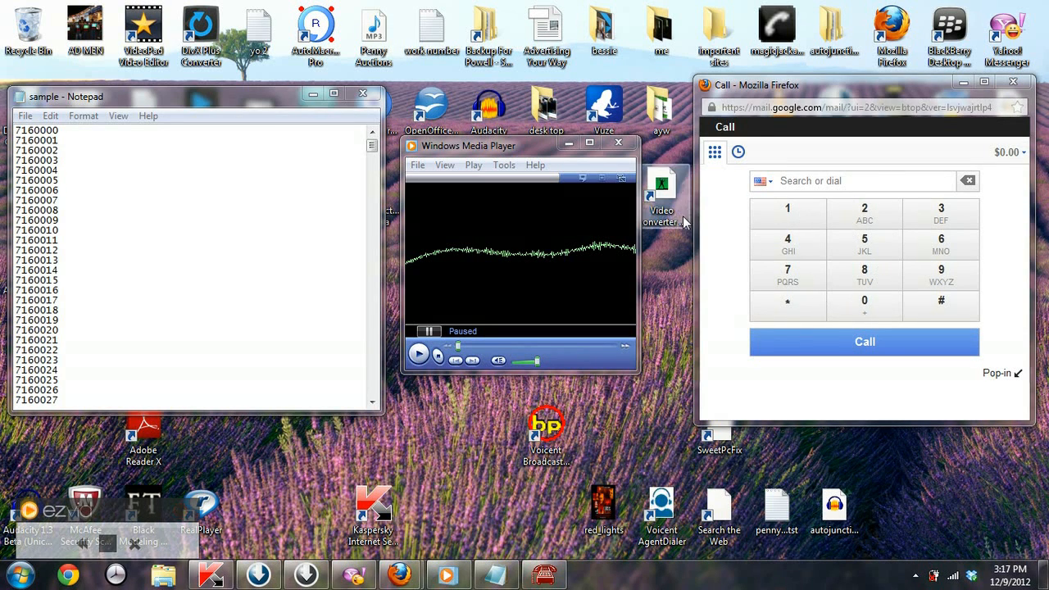
mouse_move(494, 226)
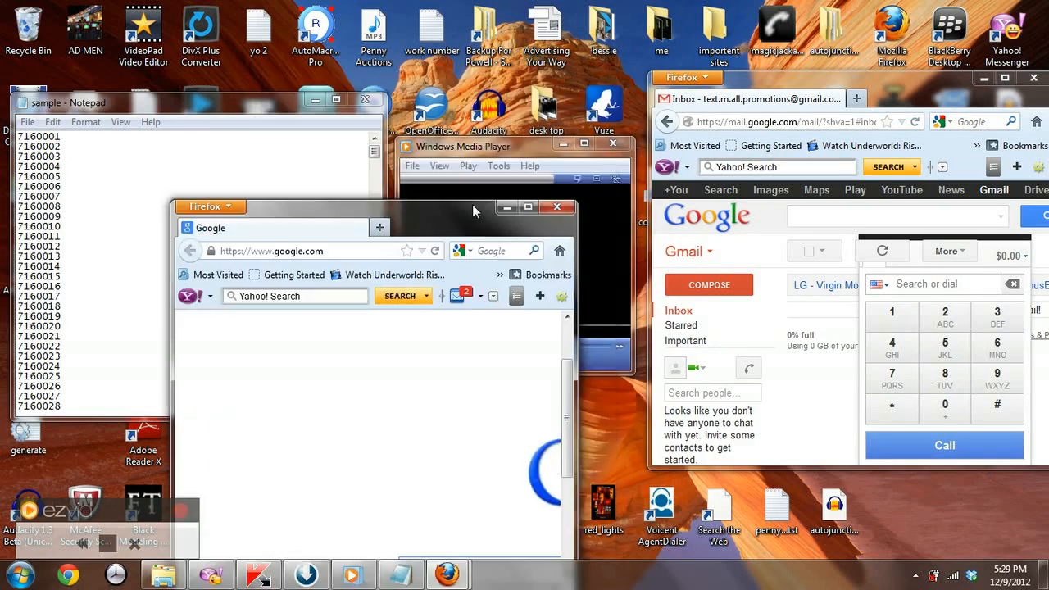
Close the spare browser window, leaving the Gmail dialer beside Notepad and the player.
left_click(557, 207)
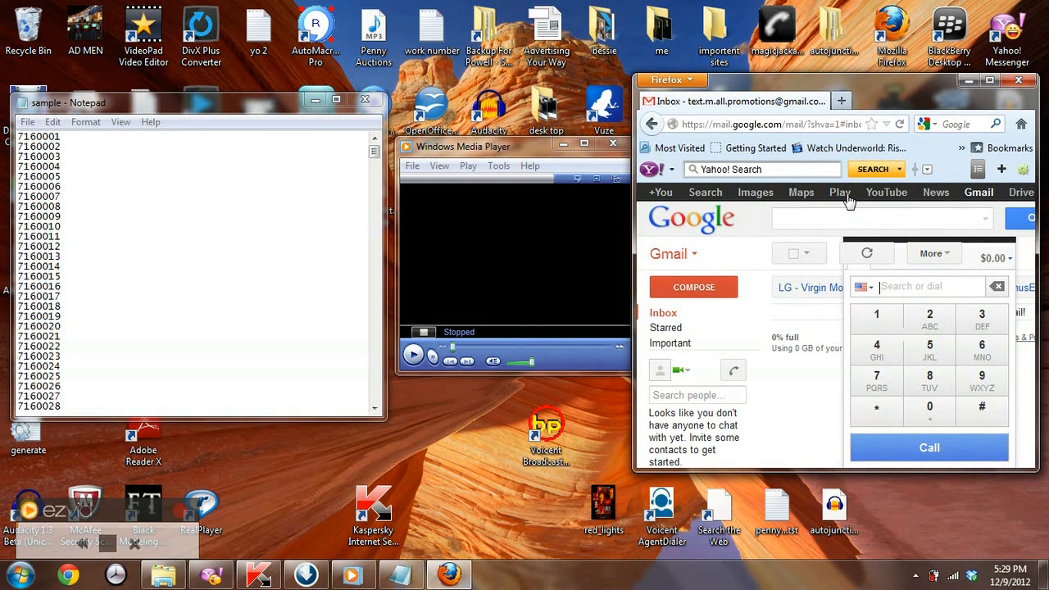
mouse_move(488, 271)
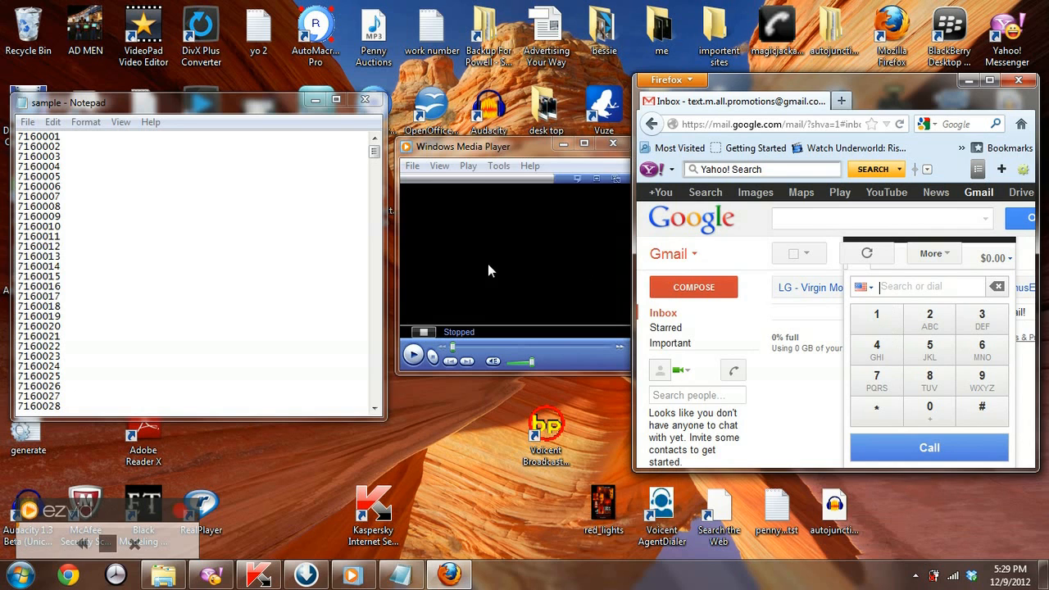
Cut the first number from Notepad and place 7160001 in the Google Voice dial box.
left_click_drag(462, 144, 492, 148)
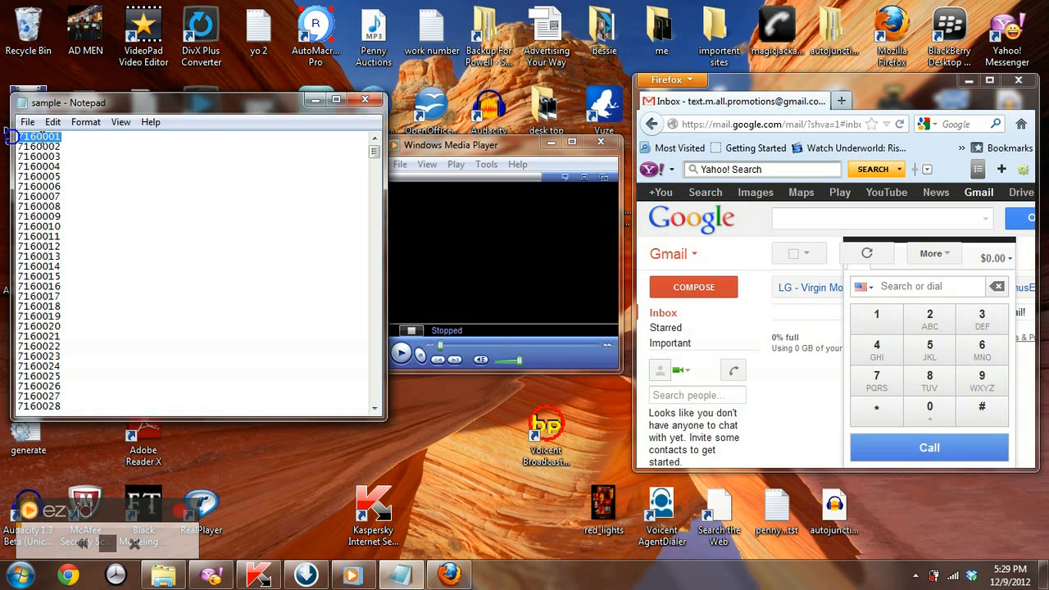
right_click(41, 135)
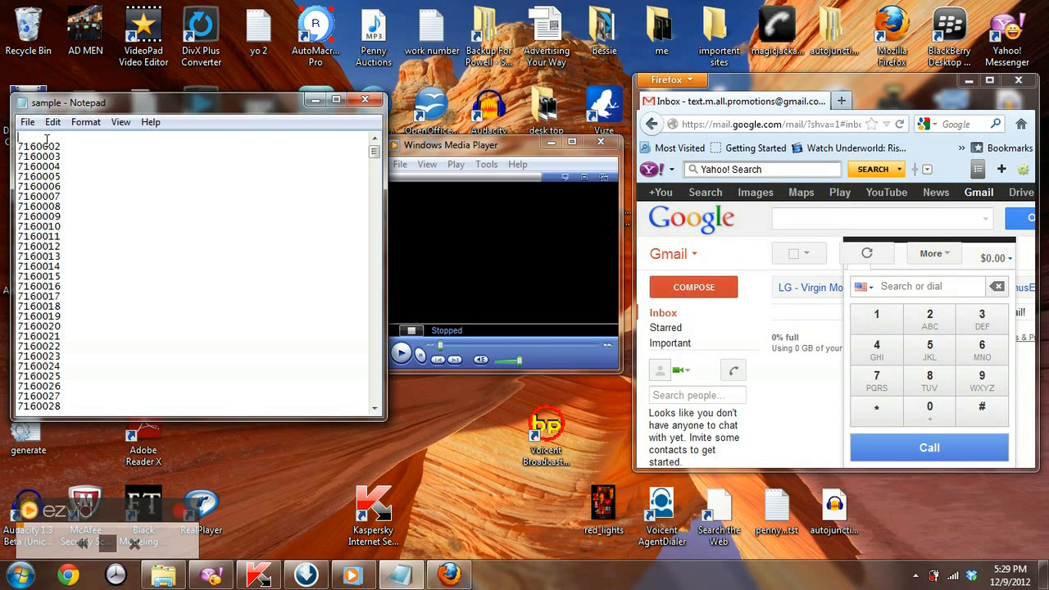
scroll("down", 3)
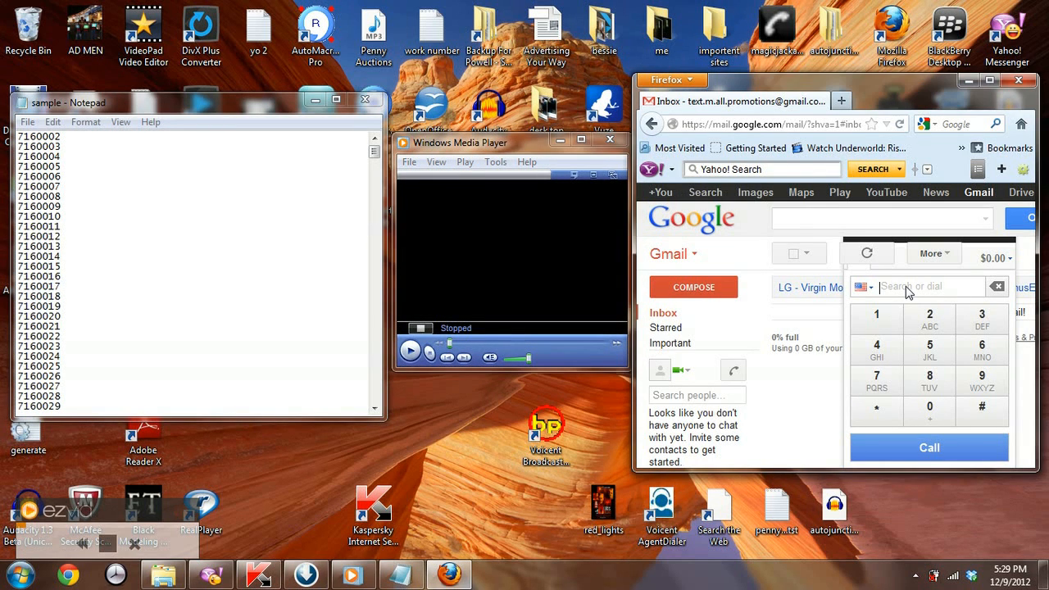
type("7160051")
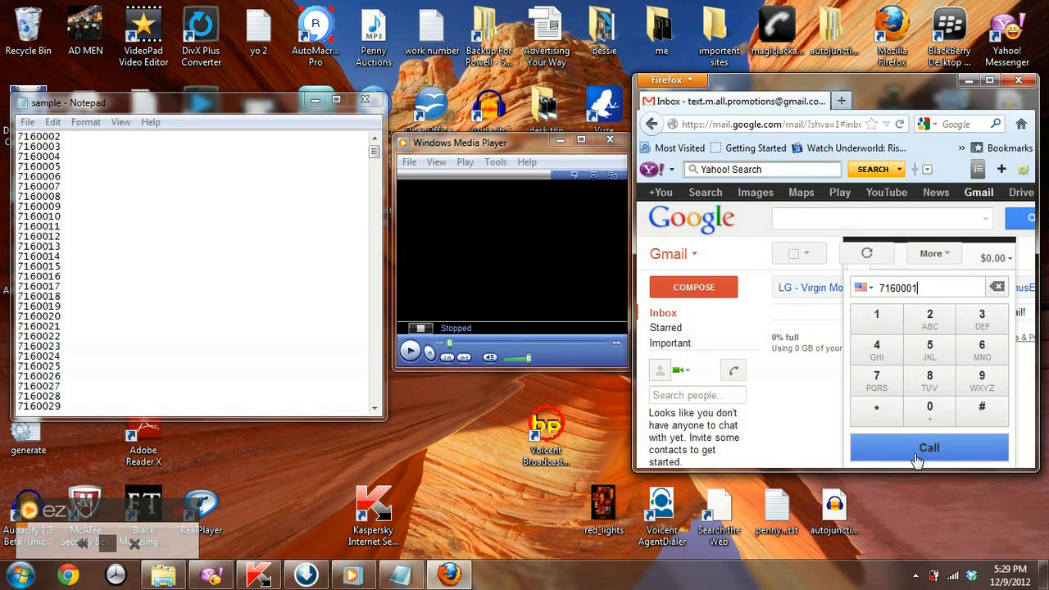
mouse_move(839, 406)
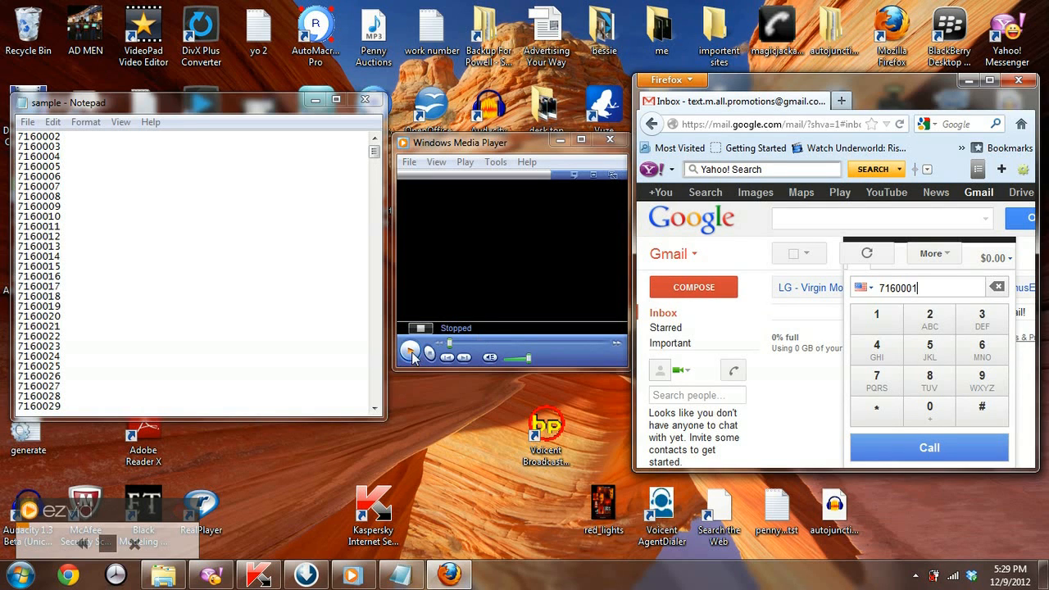
mouse_move(410, 354)
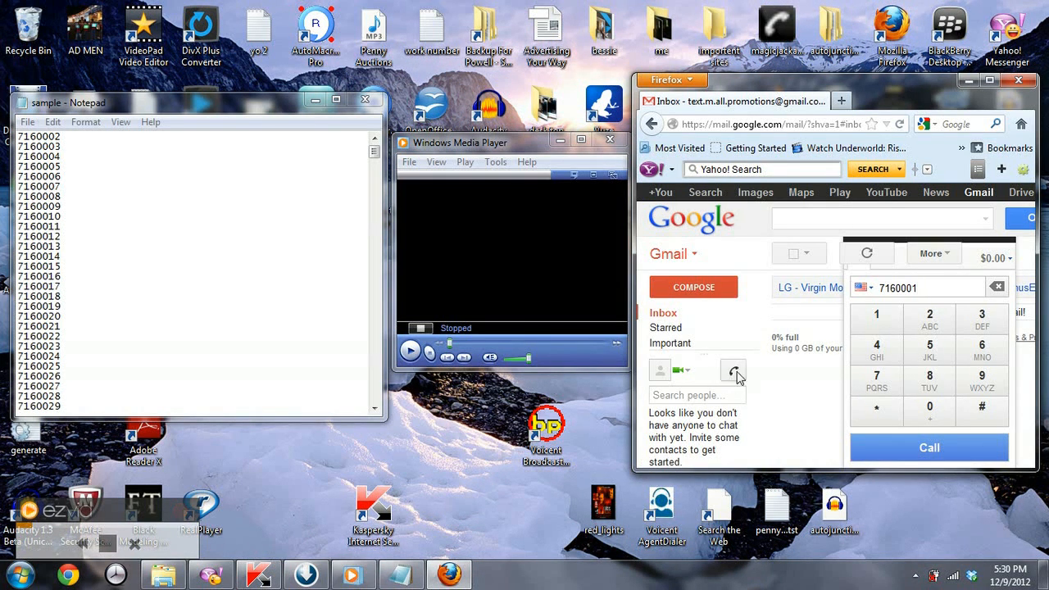
mouse_move(734, 370)
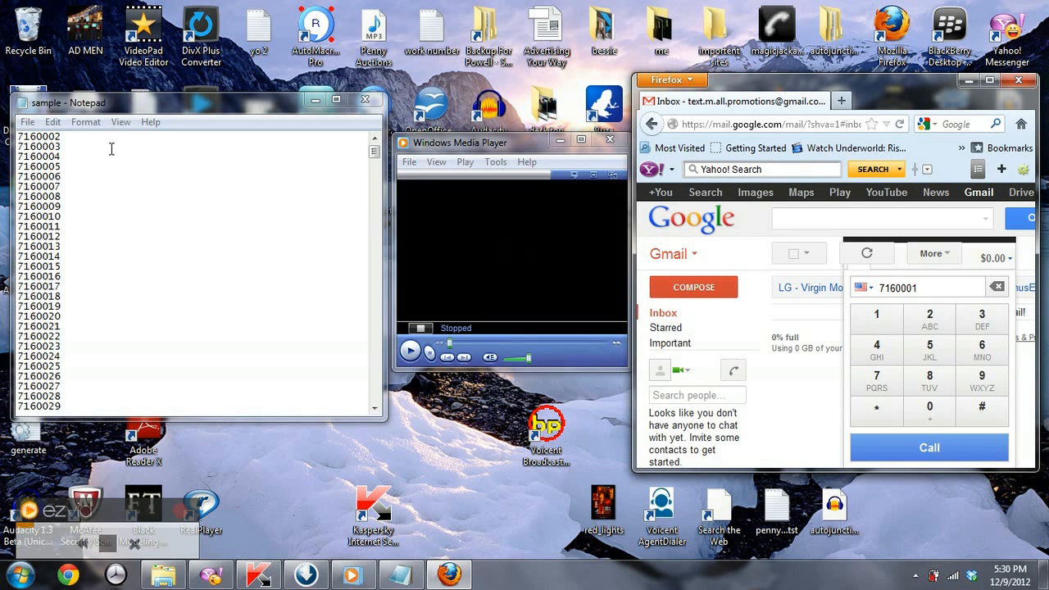
left_click(918, 288)
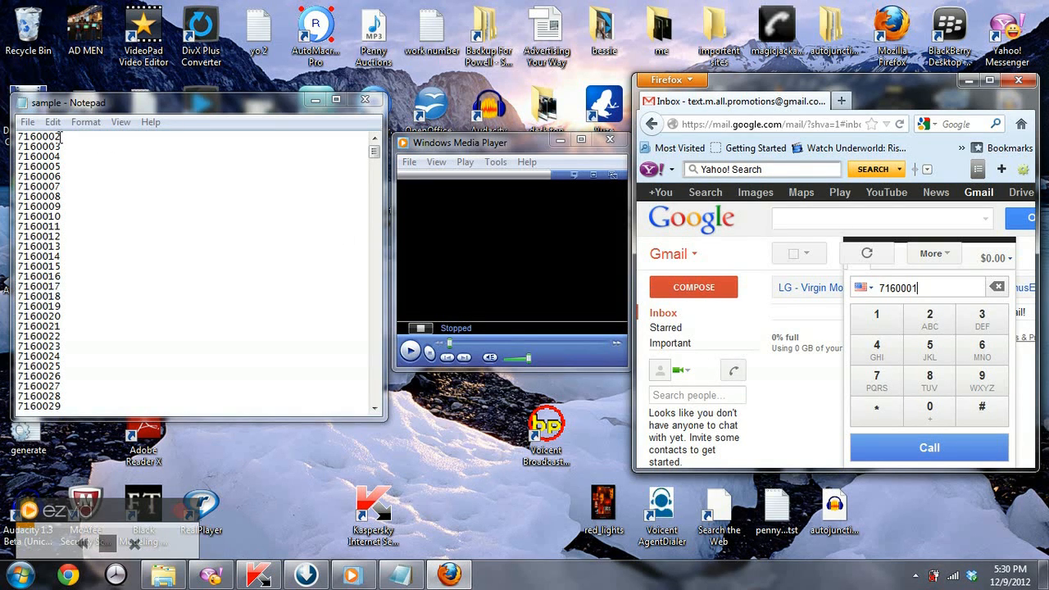